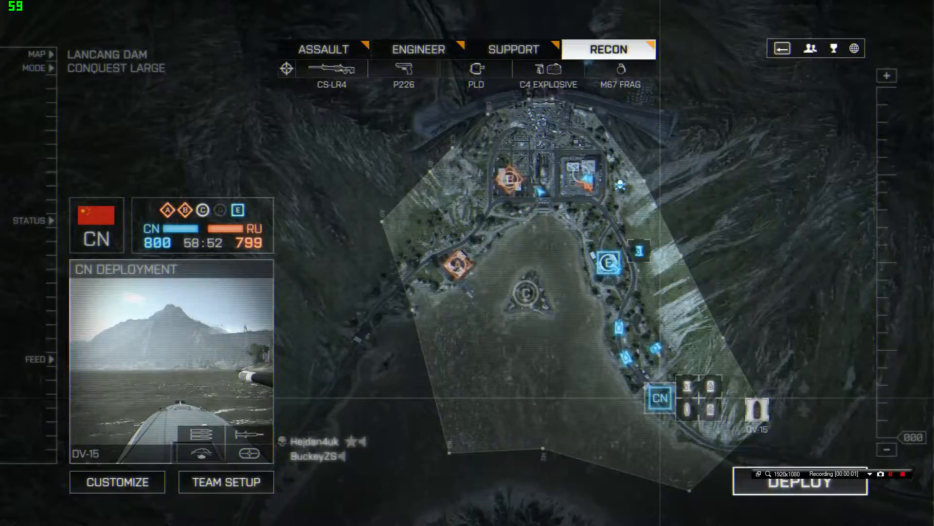
Download the Wasteland for Arma 3 Stratis mission zip from Armaholic's FTP #2 link.
left_click(800, 483)
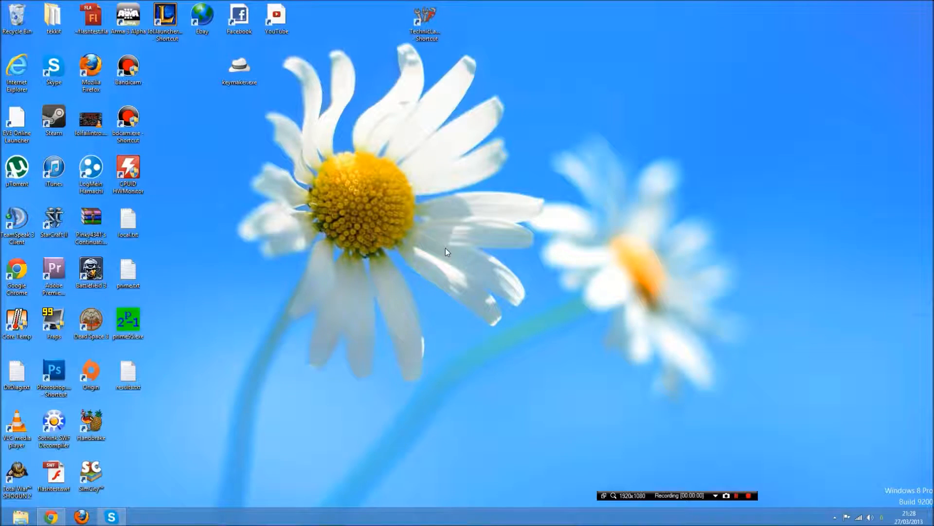
mouse_move(465, 66)
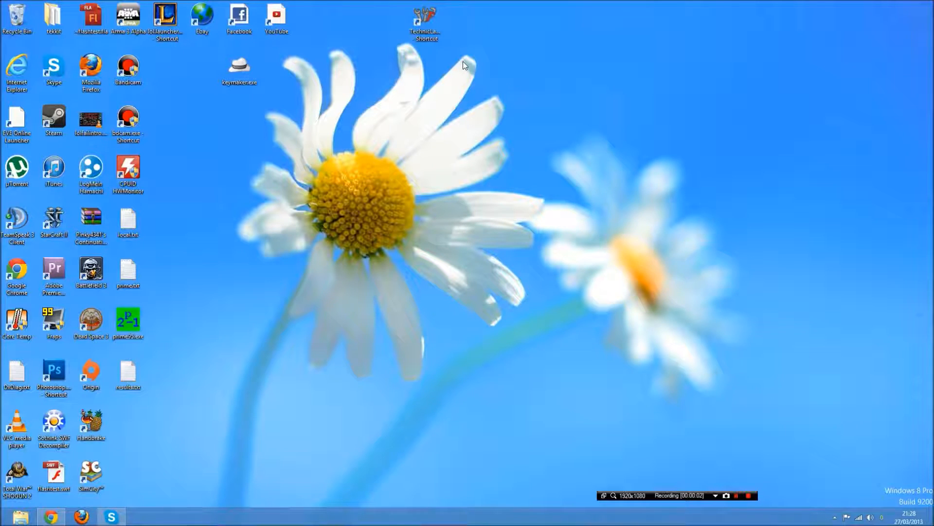
mouse_move(286, 140)
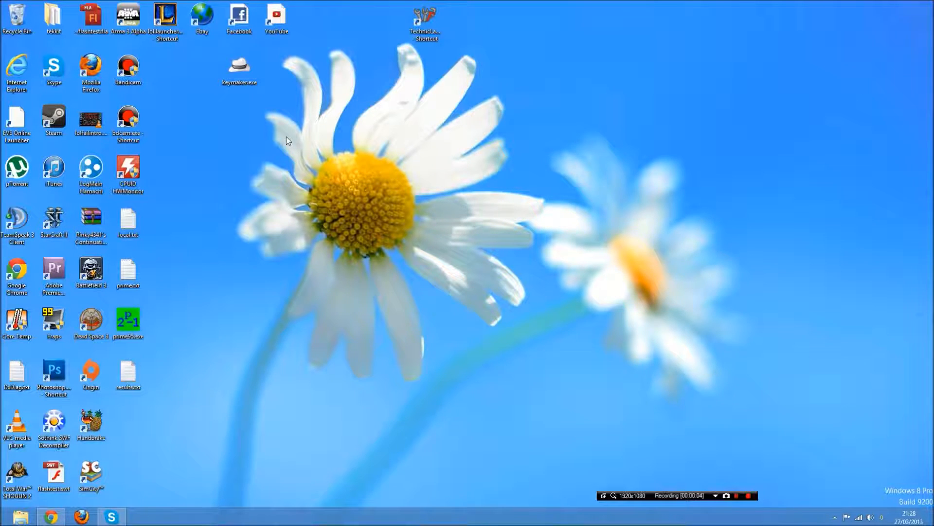
mouse_move(335, 105)
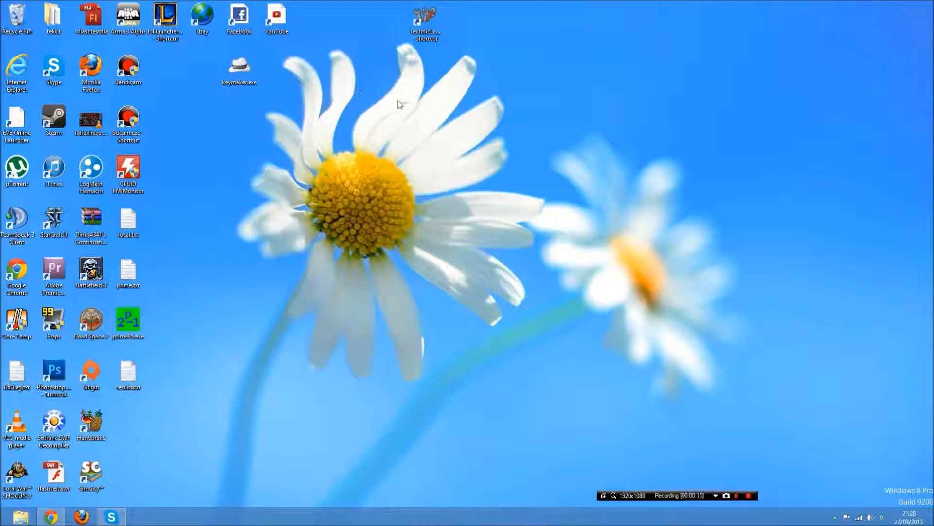
mouse_move(529, 242)
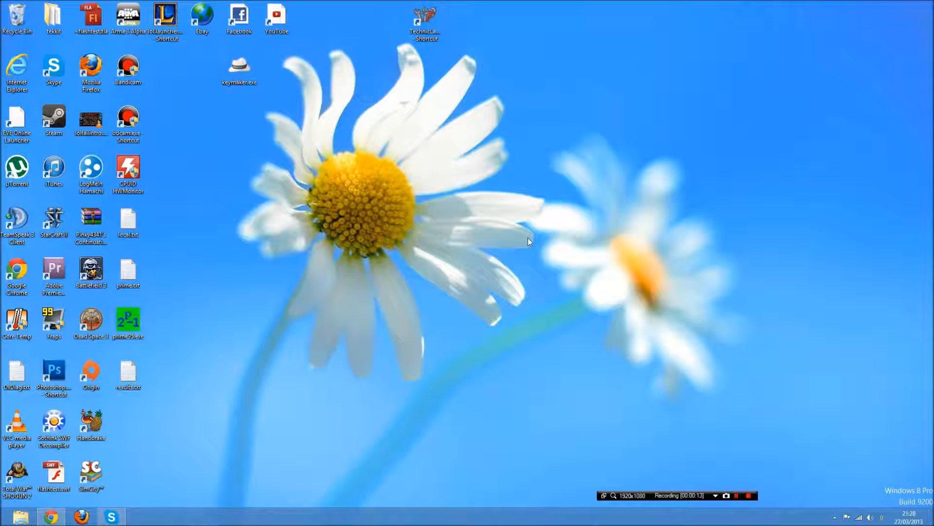
mouse_move(148, 448)
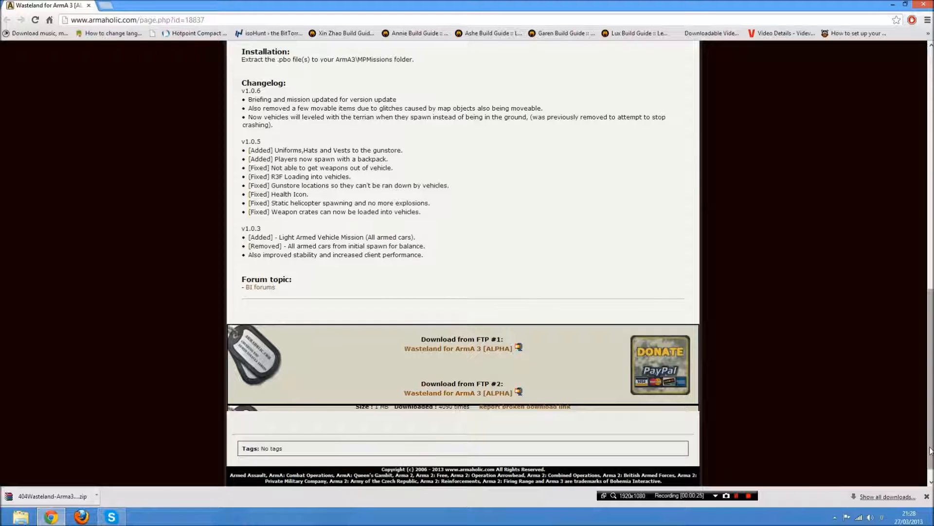
mouse_move(924, 444)
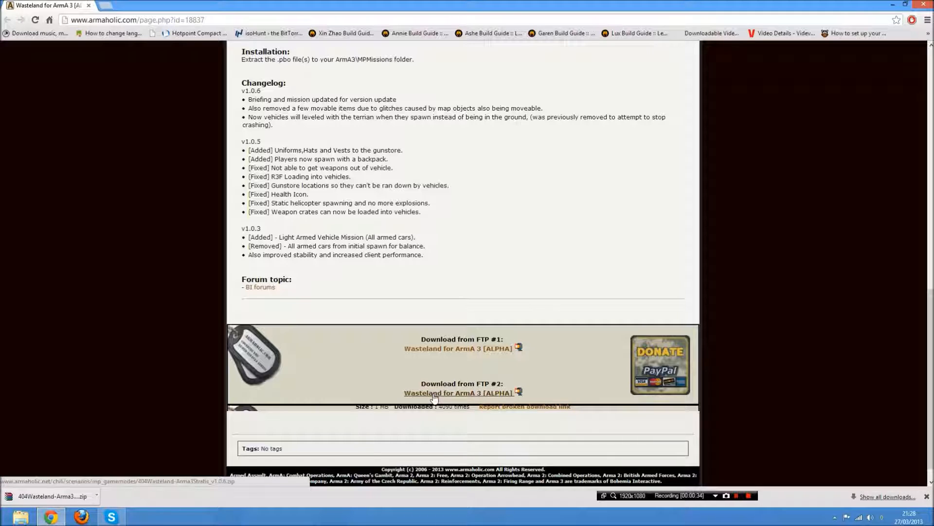
left_click(458, 393)
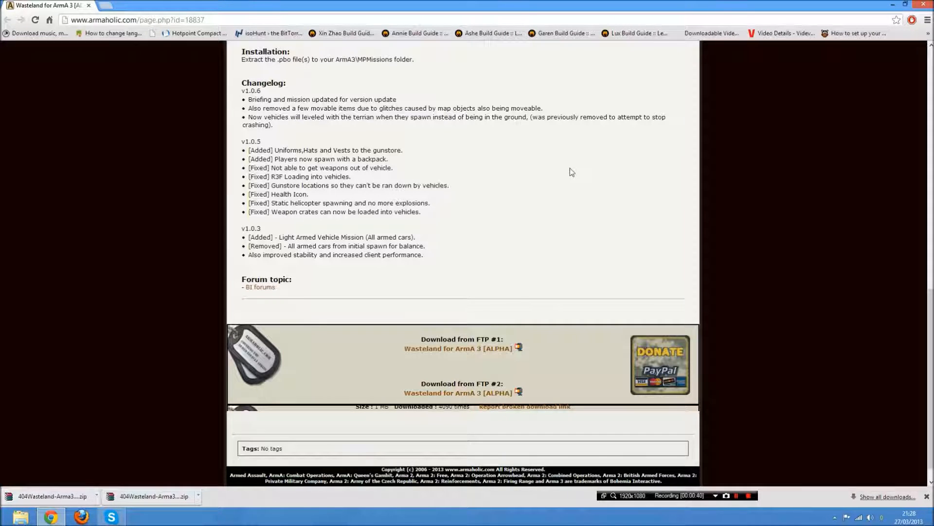
Locate the downloaded Wasteland zip in the Downloads folder and open it in WinRAR.
left_click(20, 516)
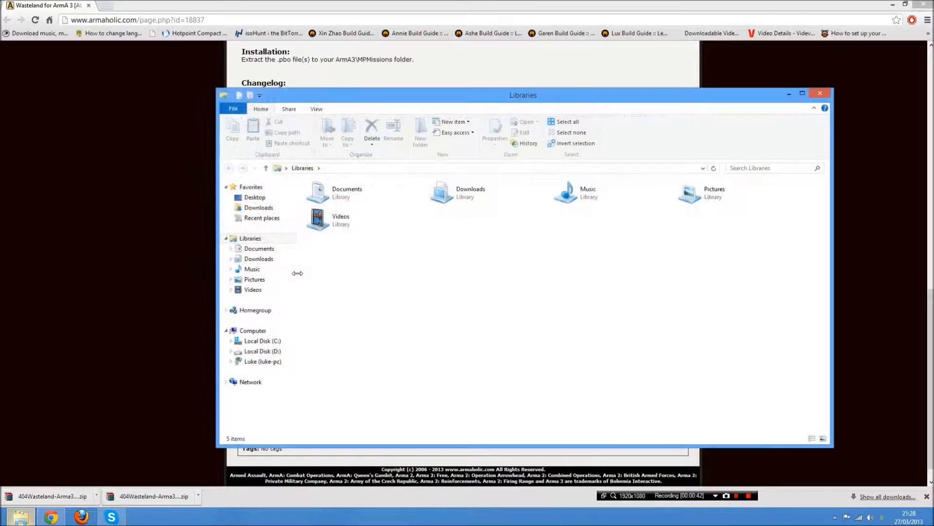
left_click(259, 207)
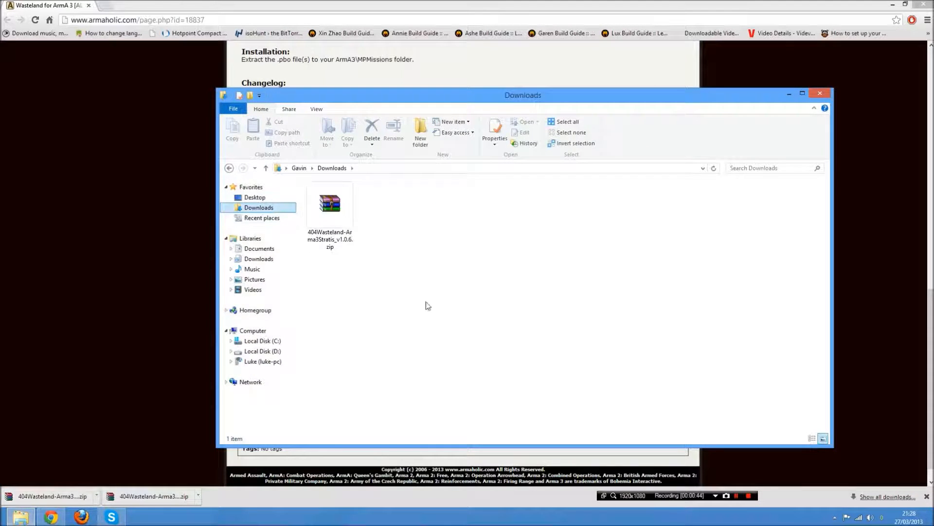
left_click(330, 203)
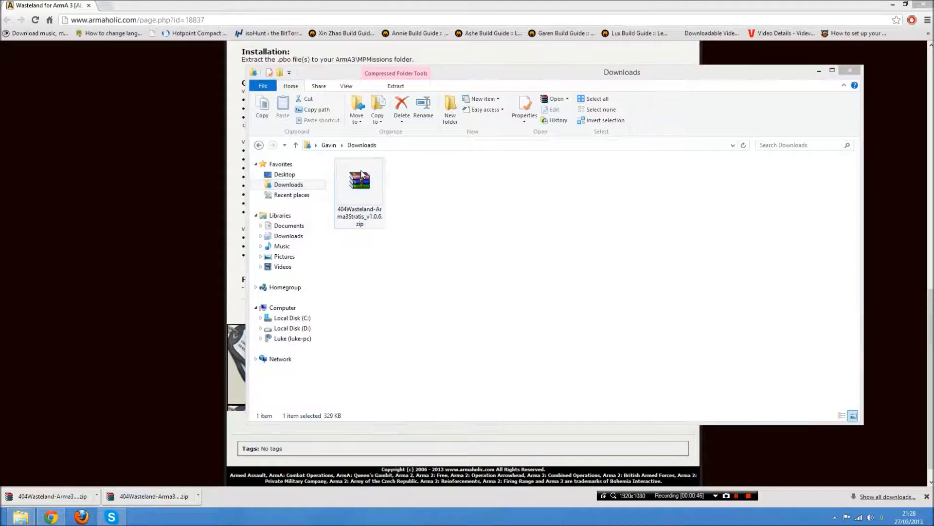
double_click(359, 180)
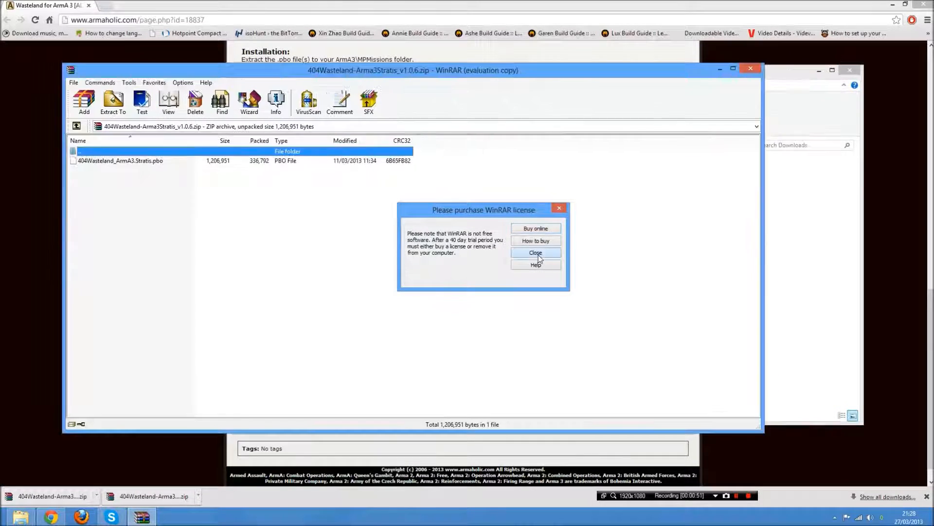
Start extracting 404Wasteland_ArmA3.Stratis.pbo to a chosen folder via the Extraction path dialog.
right_click(120, 161)
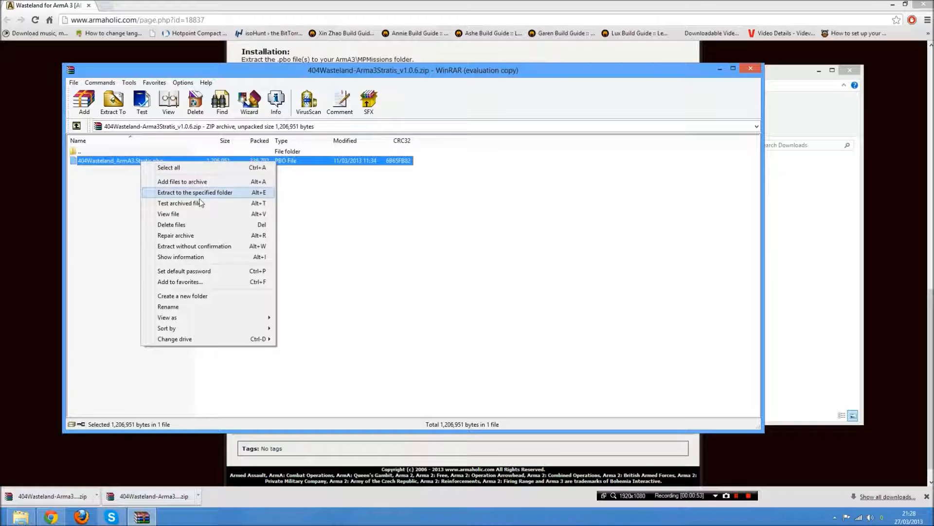
left_click(194, 192)
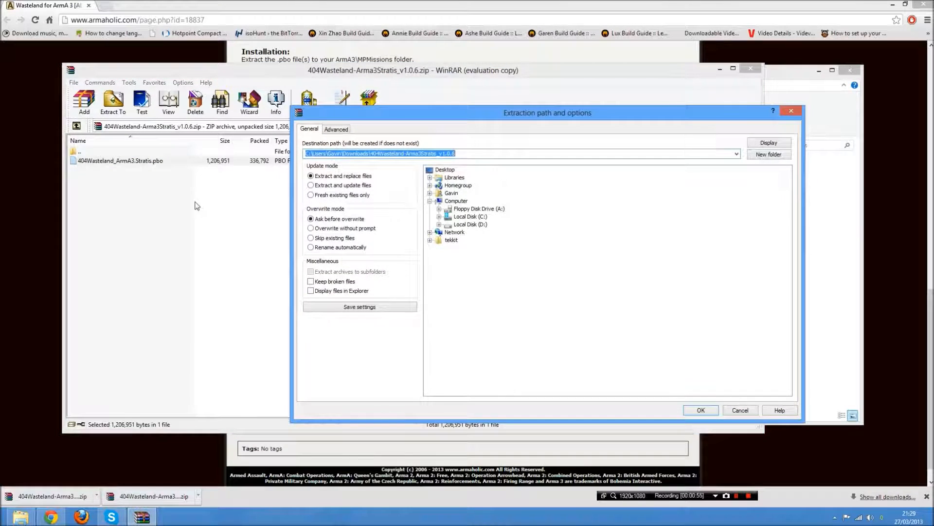
left_click_drag(546, 113, 465, 95)
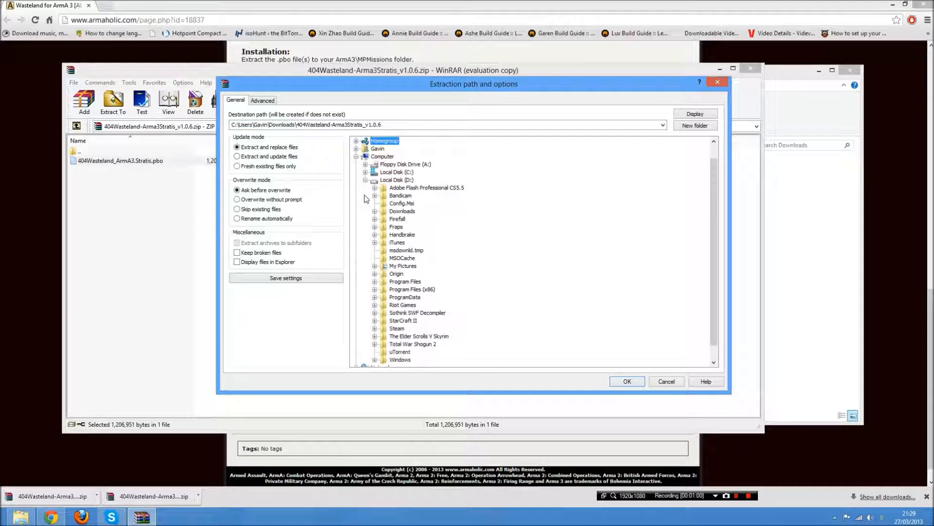
mouse_move(376, 331)
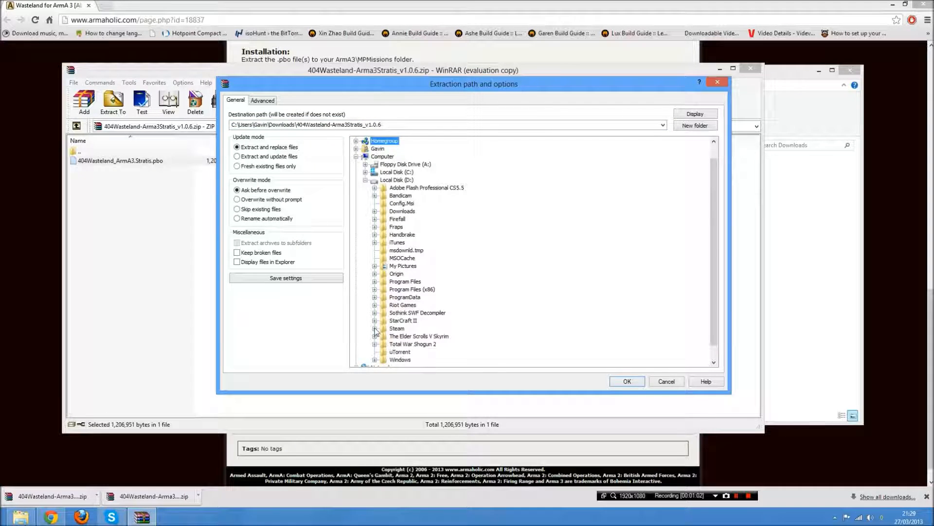
Extract the .pbo into D: Steam > SteamApps > common > Arma 3 > MPMissions and close WinRAR.
left_click(375, 328)
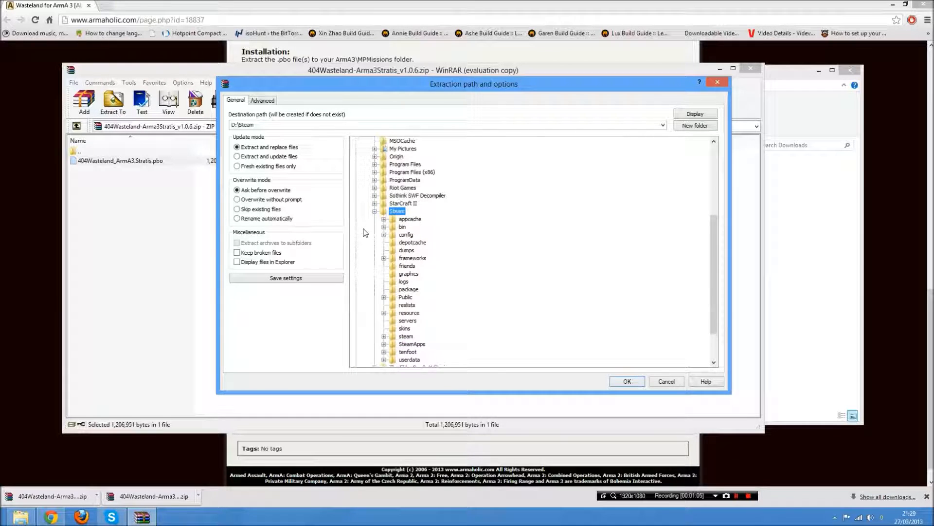
scroll("down", 3)
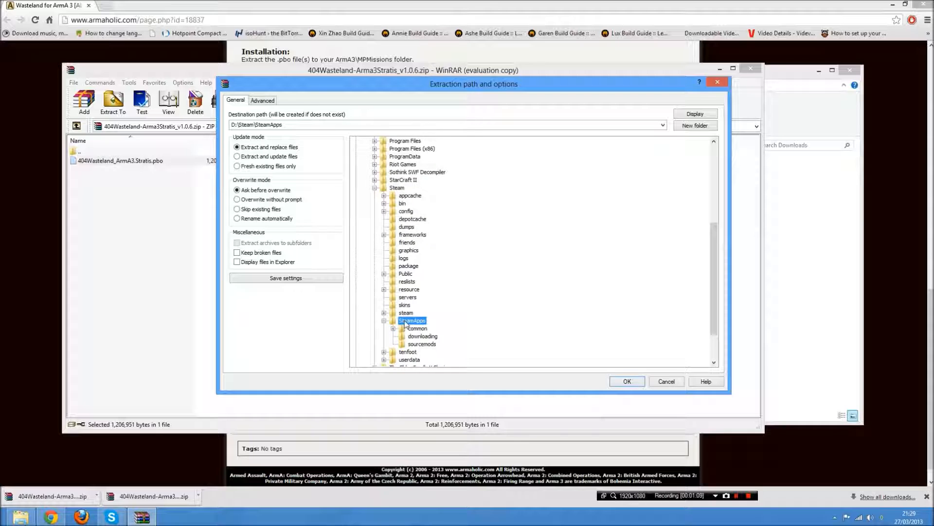
left_click(402, 328)
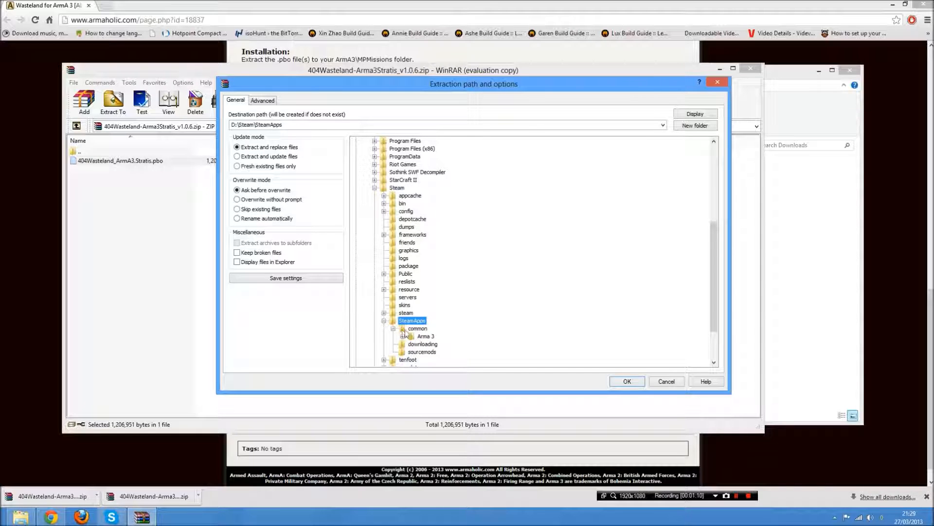
left_click(425, 335)
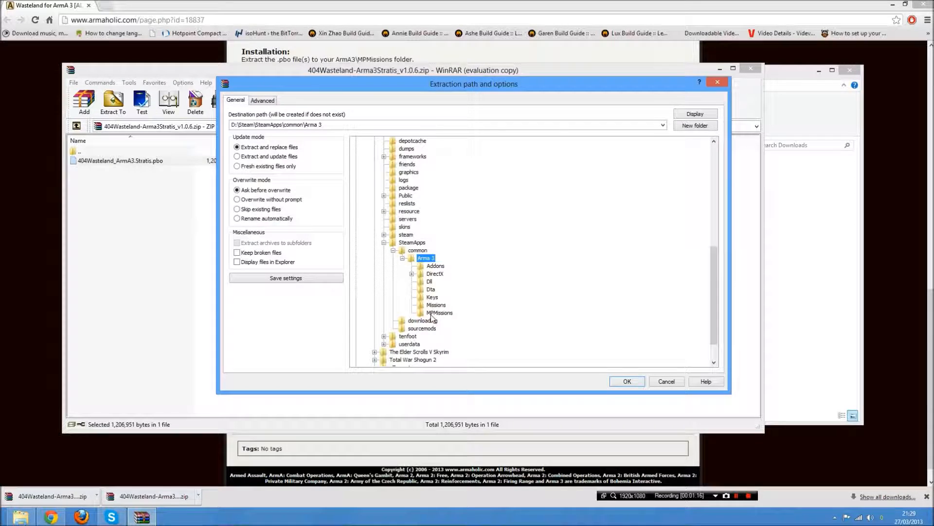
left_click(626, 381)
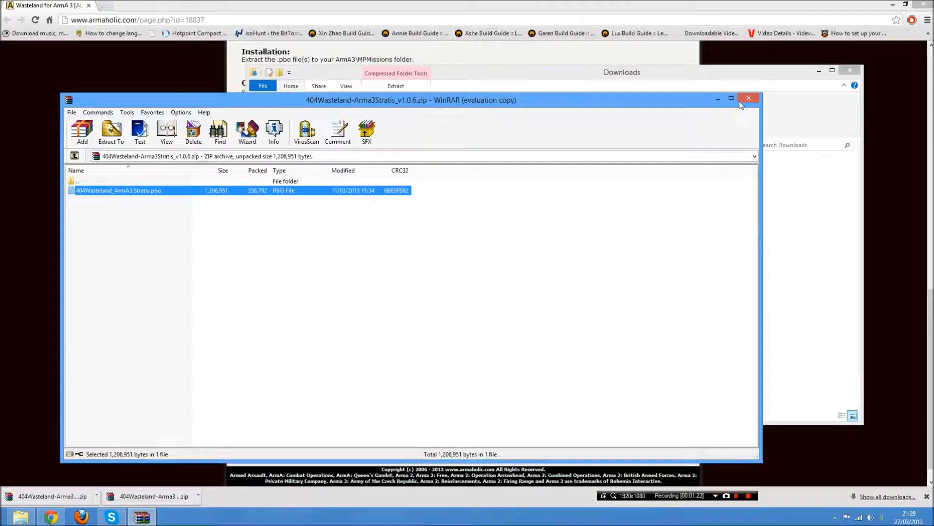
left_click(748, 98)
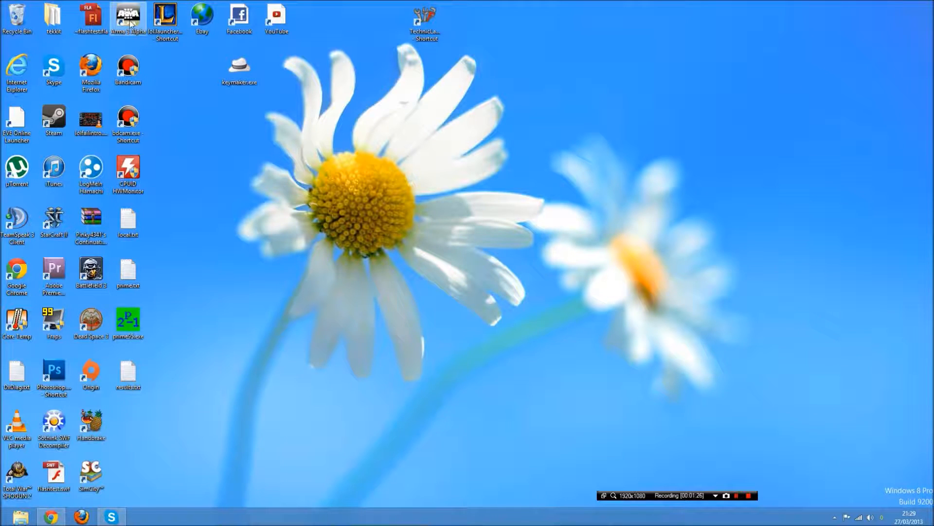
Launch Arma 3 from the desktop shortcut and go to Play > Multiplayer server browser.
double_click(126, 15)
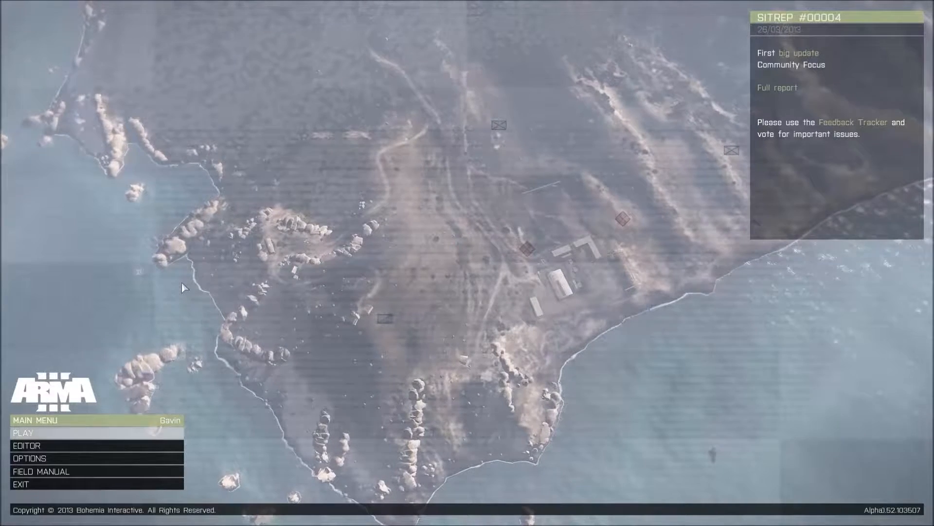
mouse_move(22, 433)
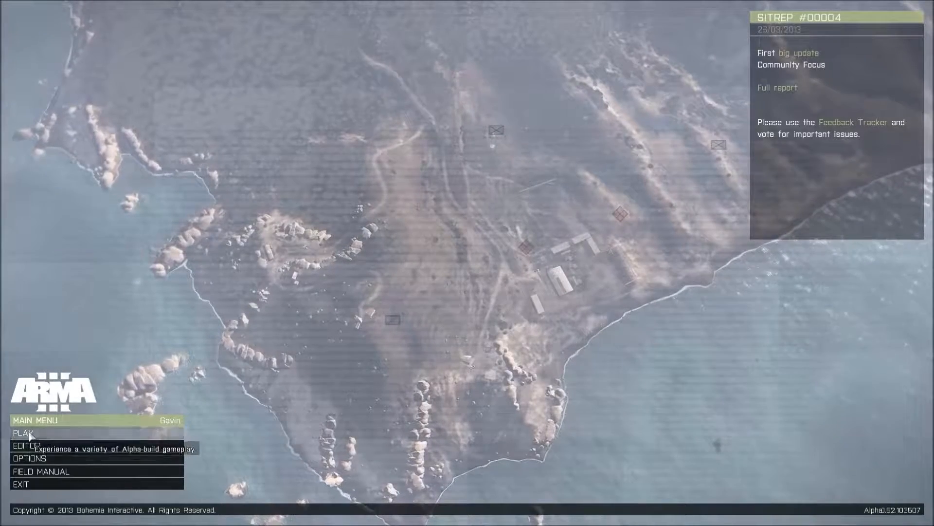
left_click(23, 433)
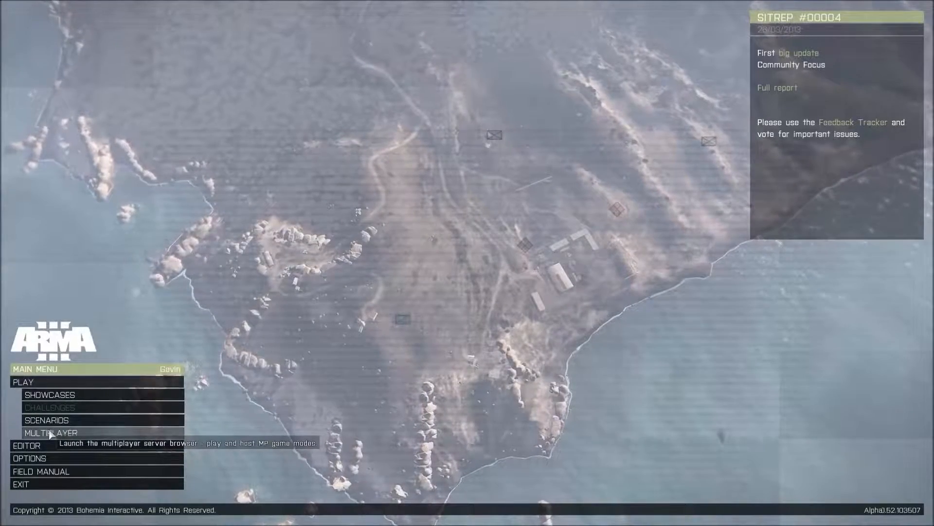
left_click(50, 432)
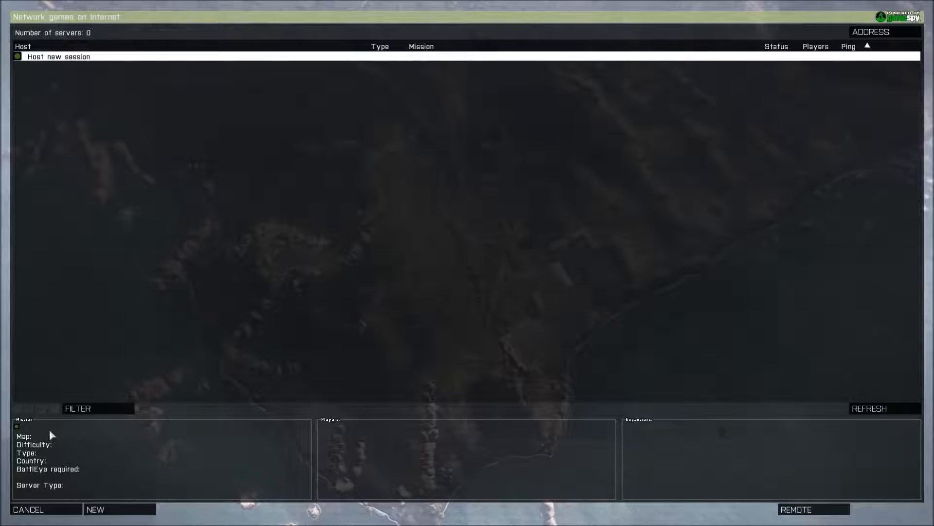
Let the server list populate, then begin hosting a new game with NEW.
left_click(869, 408)
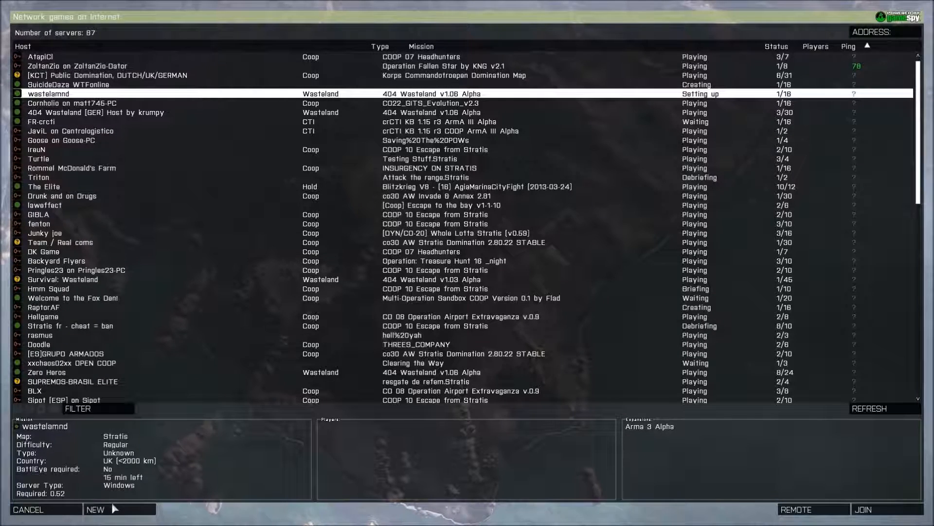
left_click(94, 509)
type("waste")
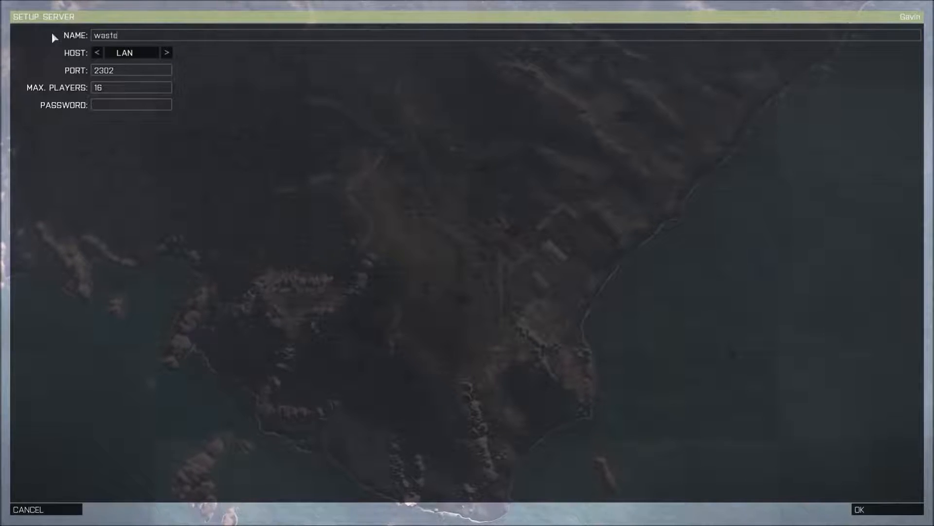
Set the server 'wasteland' to Internet hosting and confirm the setup.
left_click(167, 53)
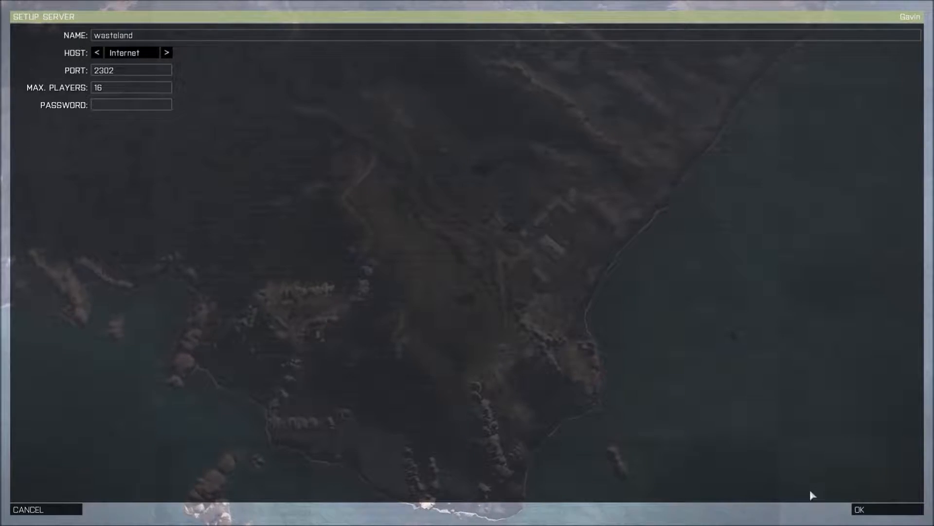
left_click(859, 509)
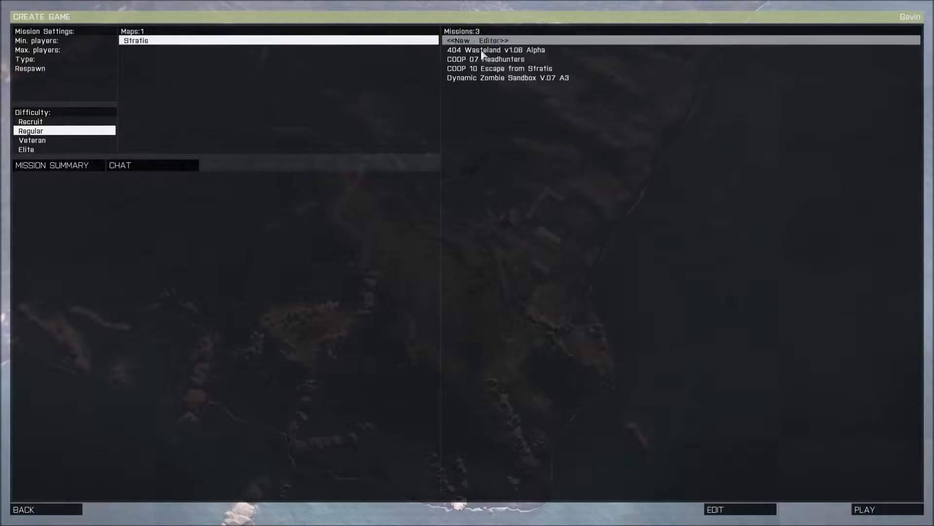
Choose the 404 Wasteland v1.06 Alpha mission on Stratis and start it.
left_click(498, 50)
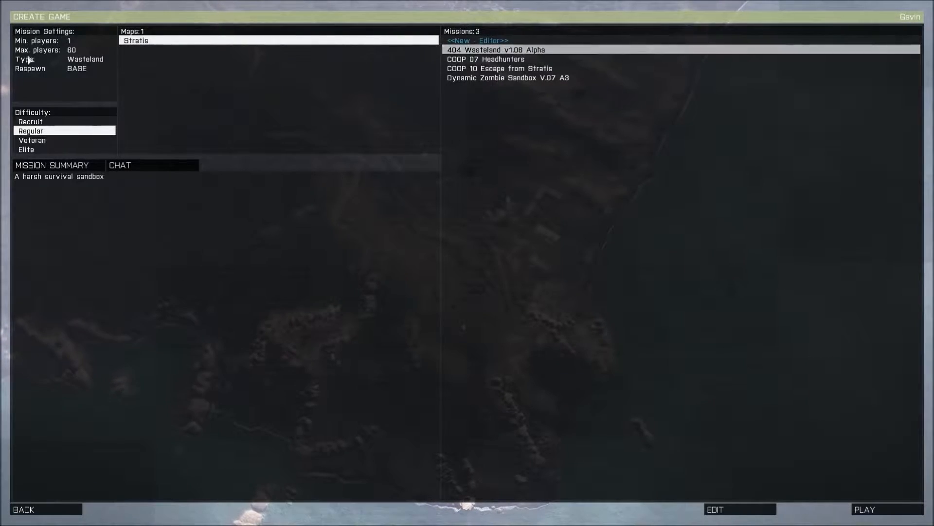
mouse_move(631, 270)
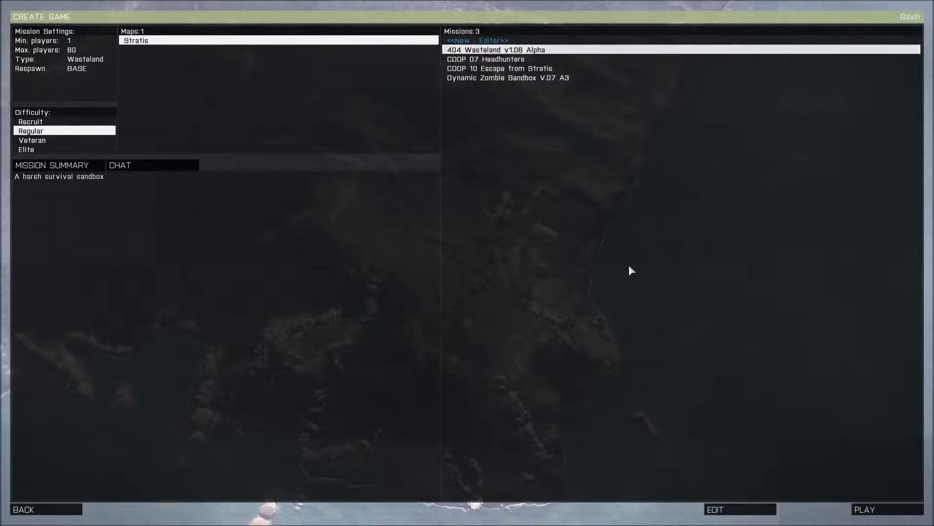
mouse_move(787, 391)
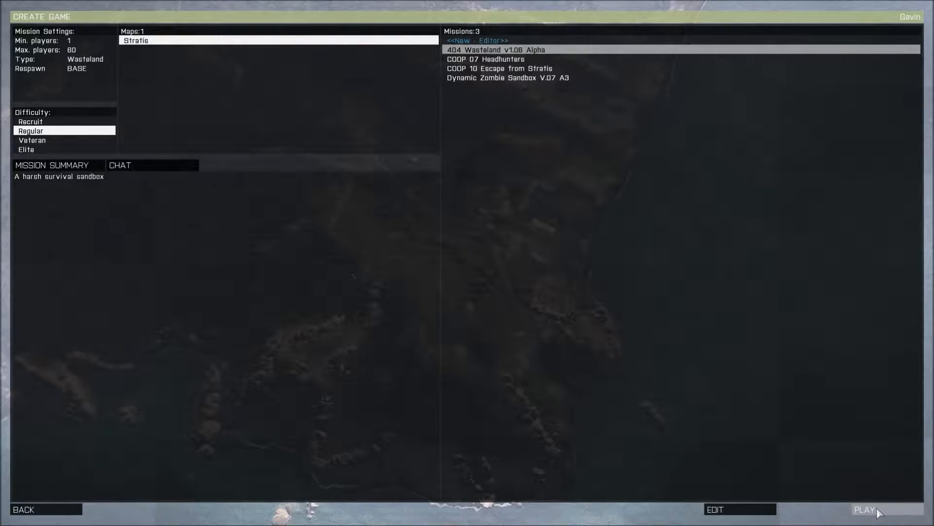
left_click(863, 509)
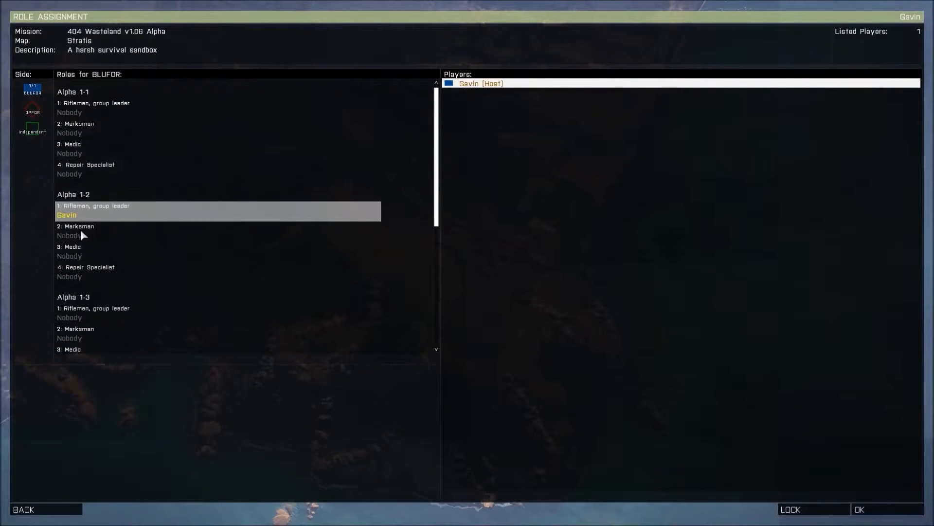
Take the Marksman slot in BLUFOR Alpha 1-2 and confirm to enter the mission.
left_click(217, 231)
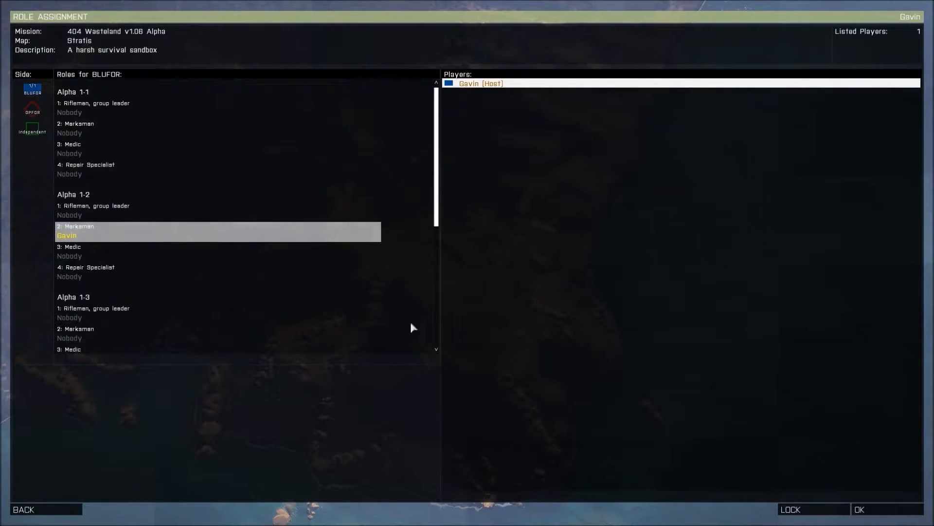
left_click(860, 509)
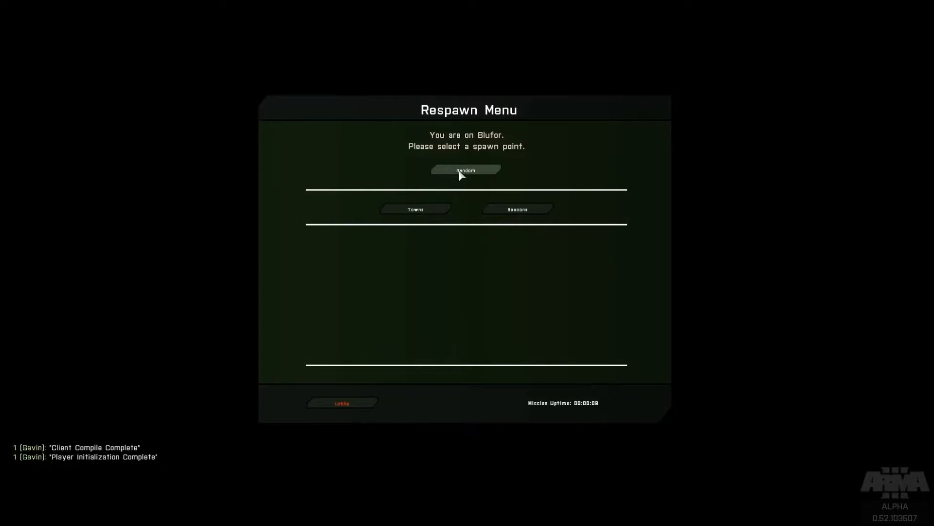
Spawn at a random Stratis location and dismiss the 'Sound counter not found' message.
left_click(467, 170)
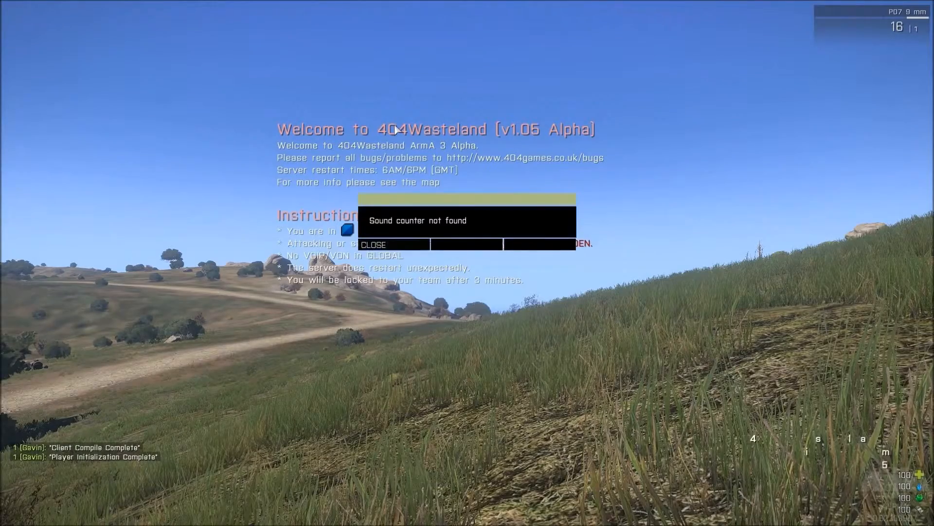
left_click(373, 244)
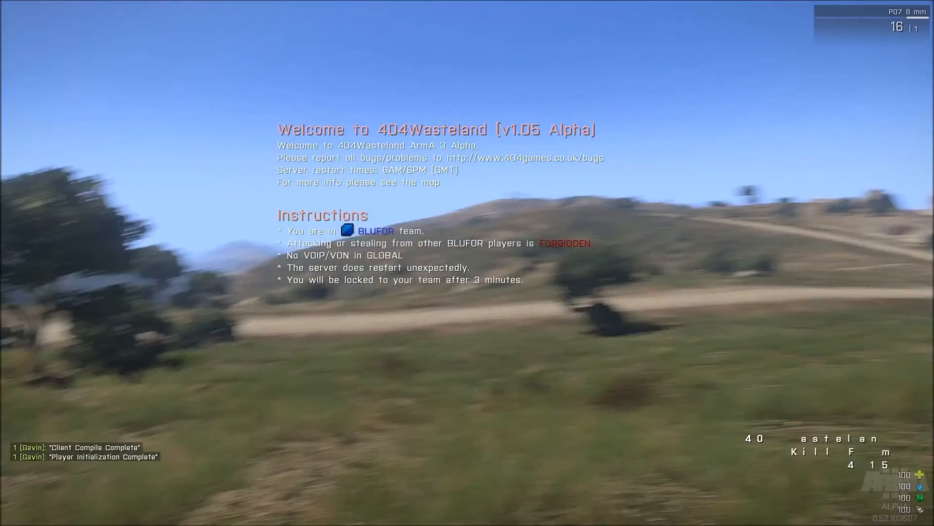